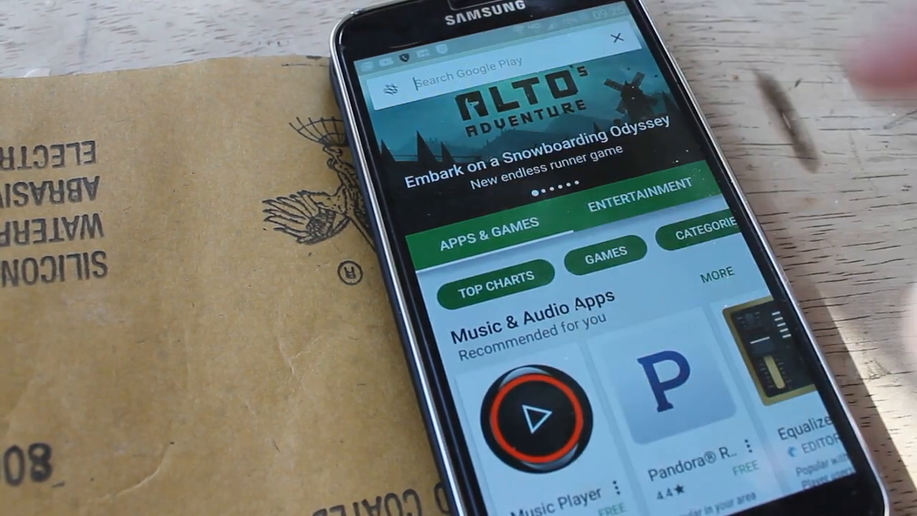
Search Google Play for 'plumble free' and open the Plumble Mumble VoIP listing
left_click(501, 71)
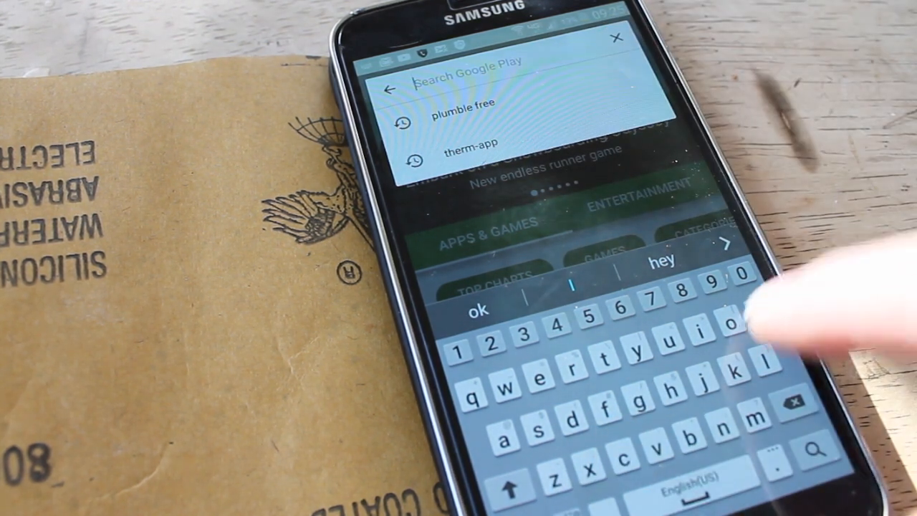
type("plumble")
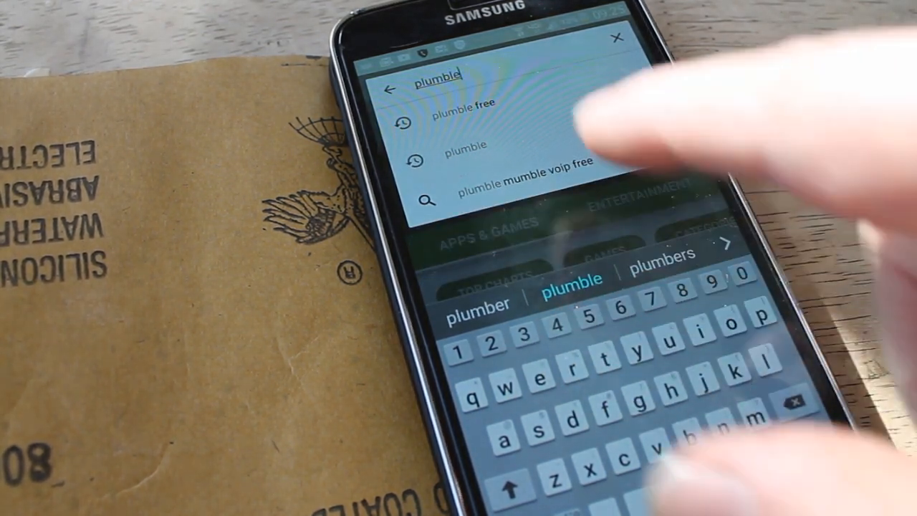
left_click(459, 113)
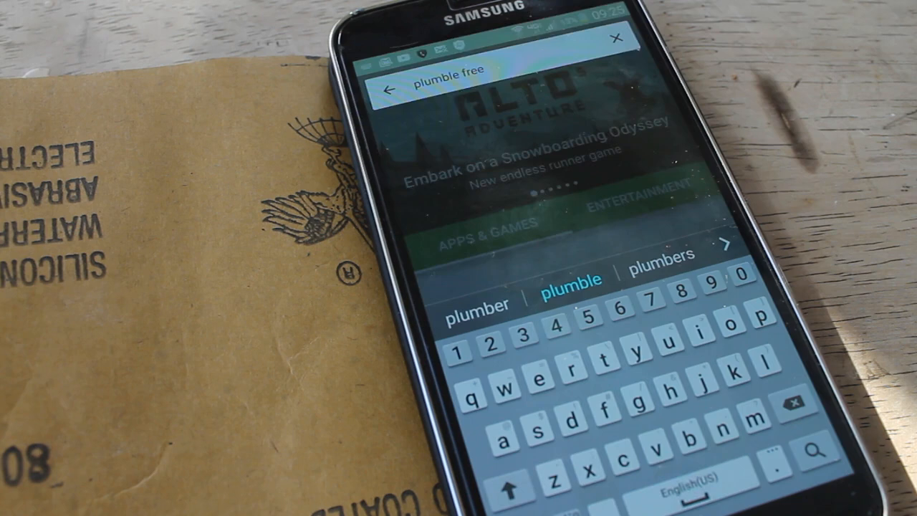
left_click(816, 451)
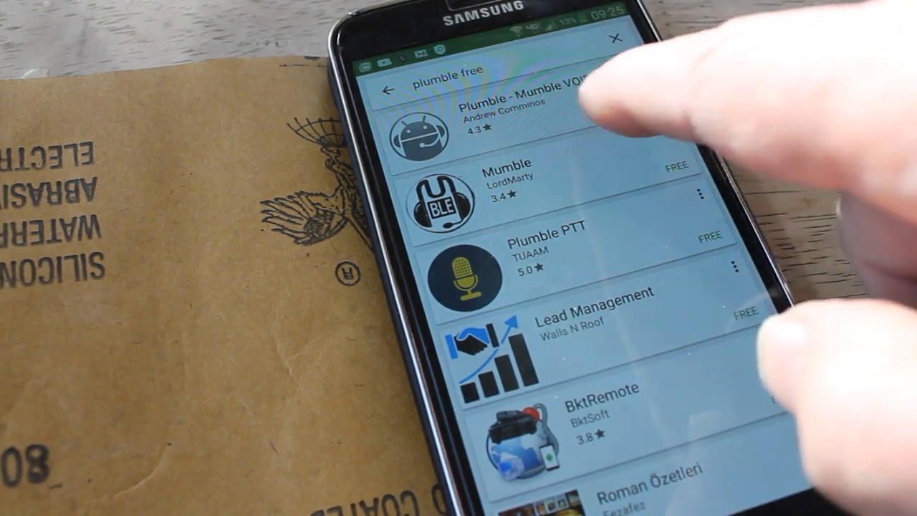
left_click(502, 115)
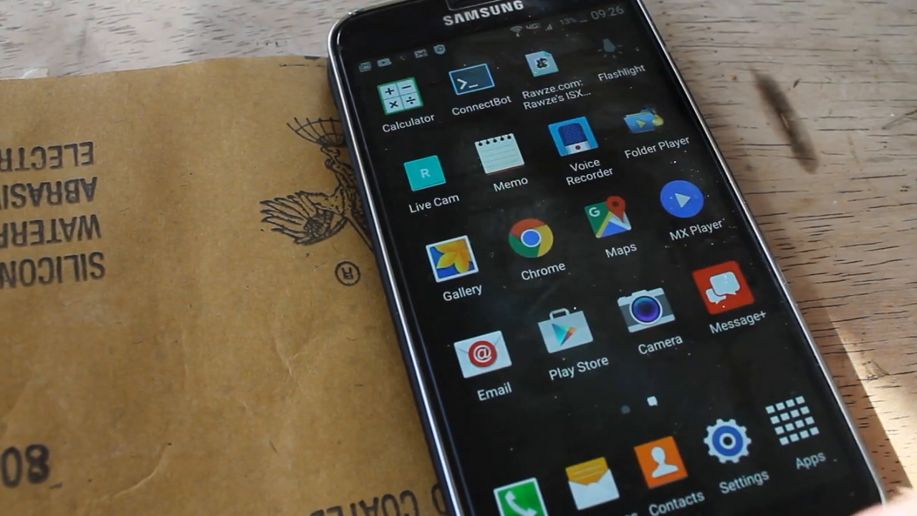
Swipe left through the home screen pages to reach the Plumble Free icon
scroll("left", 3)
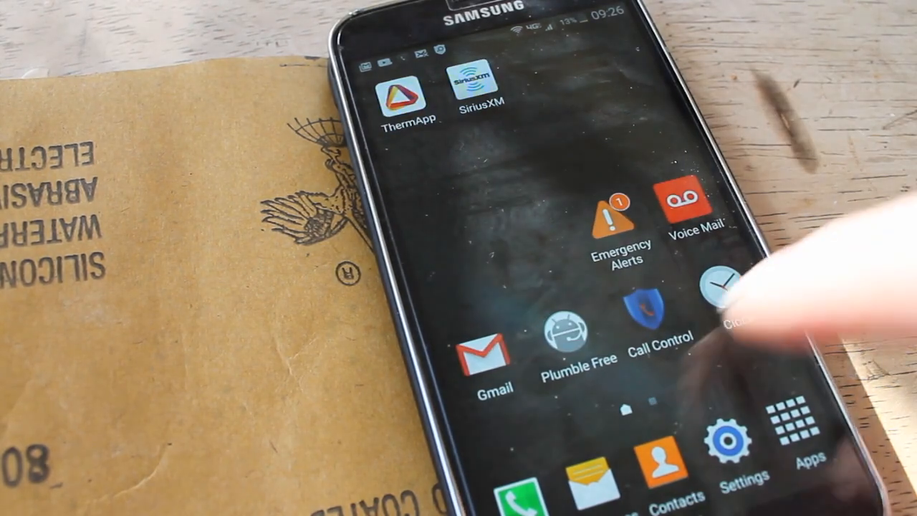
scroll("left", 3)
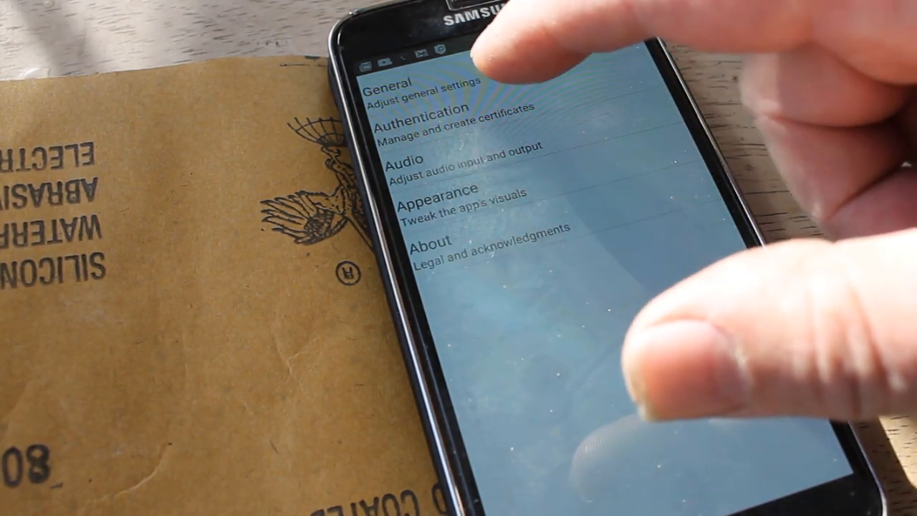
Open Plumble's Audio settings showing transmit mode, microphone volume and push-to-talk options
left_click(408, 165)
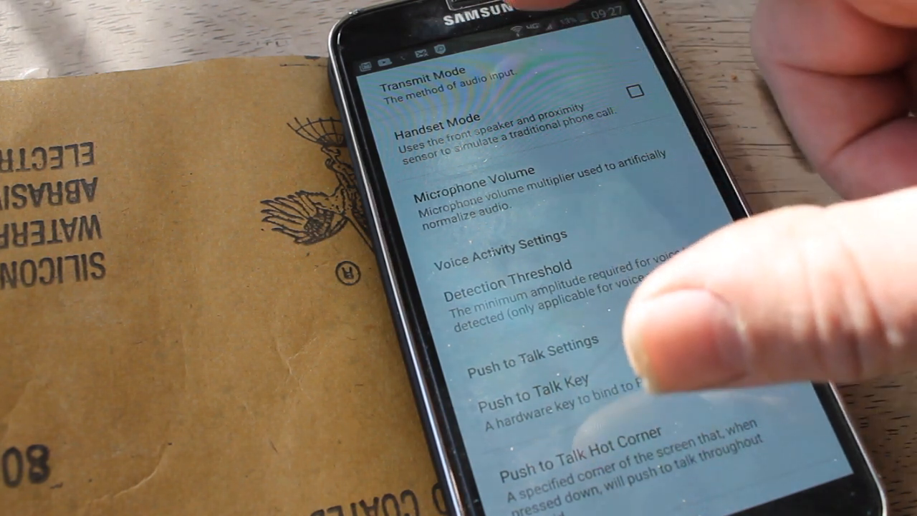
left_click(422, 79)
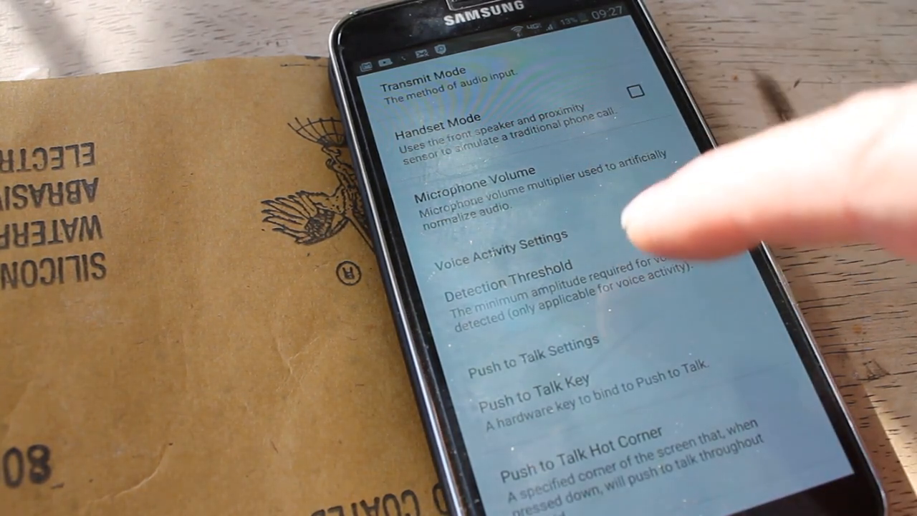
left_click(471, 180)
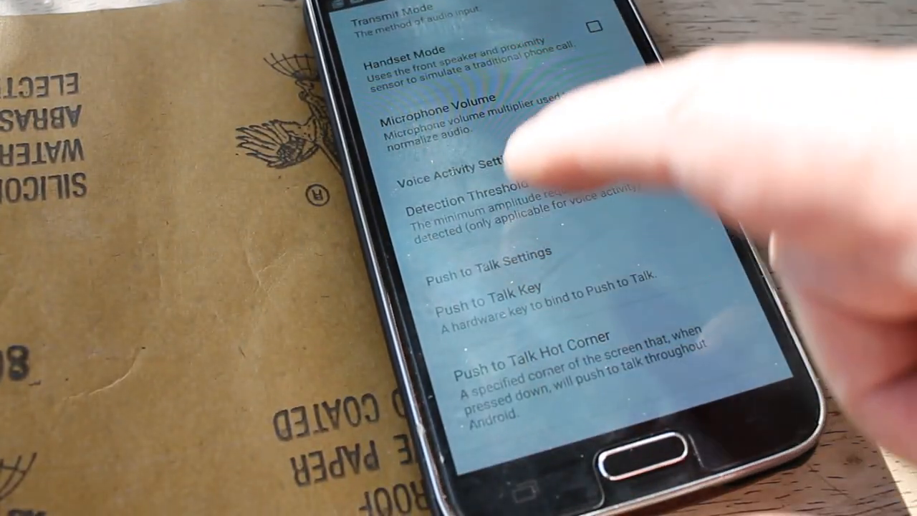
Set the Push to Talk Hot Corner to Bottom Right
left_click(487, 294)
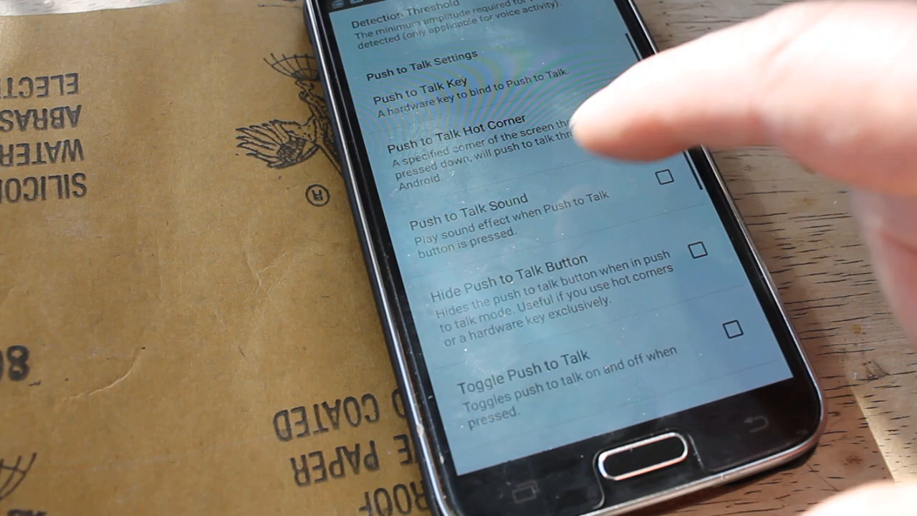
left_click(455, 143)
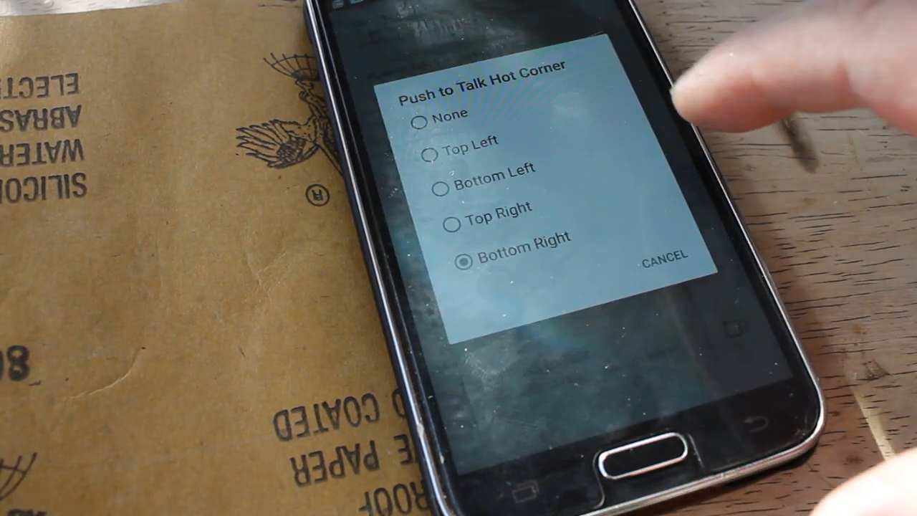
left_click(662, 257)
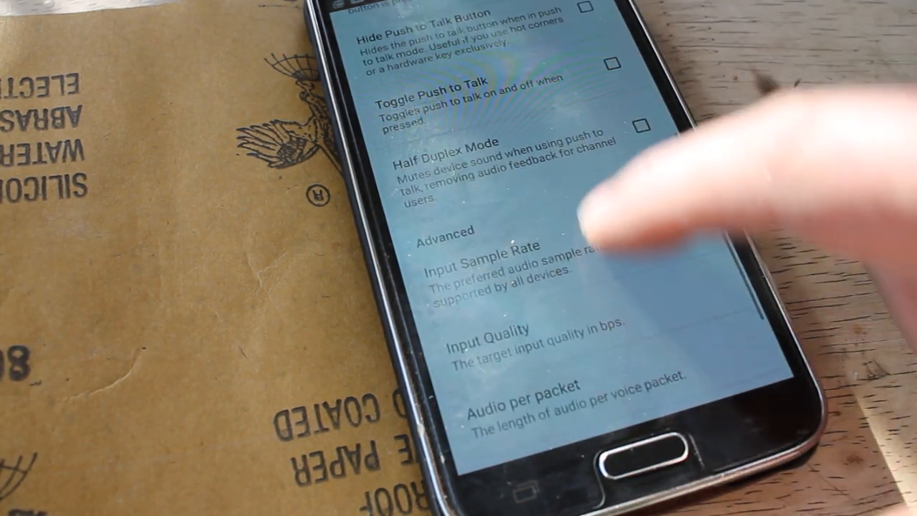
Review the Input Sample Rate and Opus codec options, then return to the empty Favorites list
scroll("down", 3)
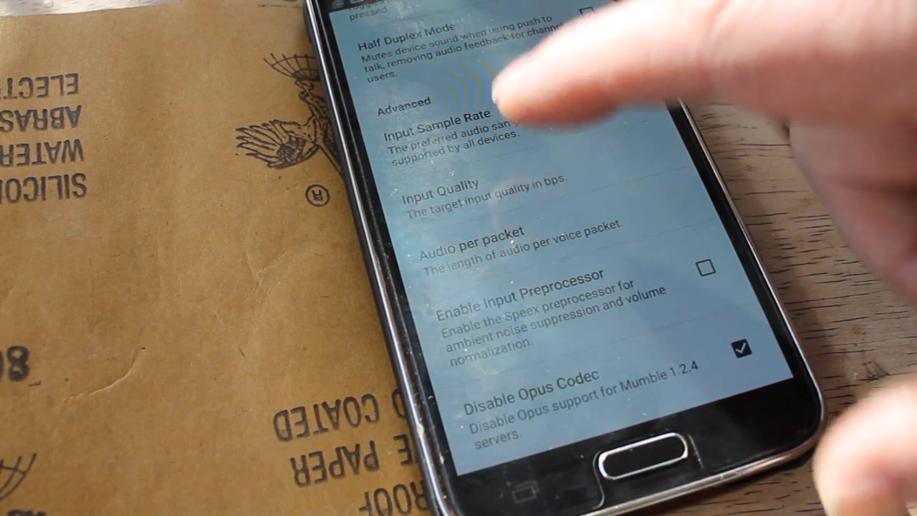
left_click(459, 193)
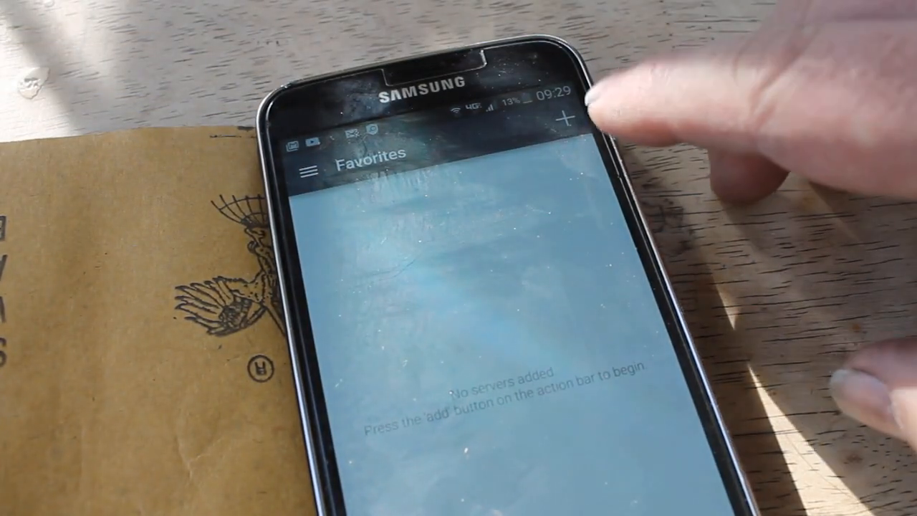
Add a favorite server labelled 'rawze' using port 64738
left_click(568, 117)
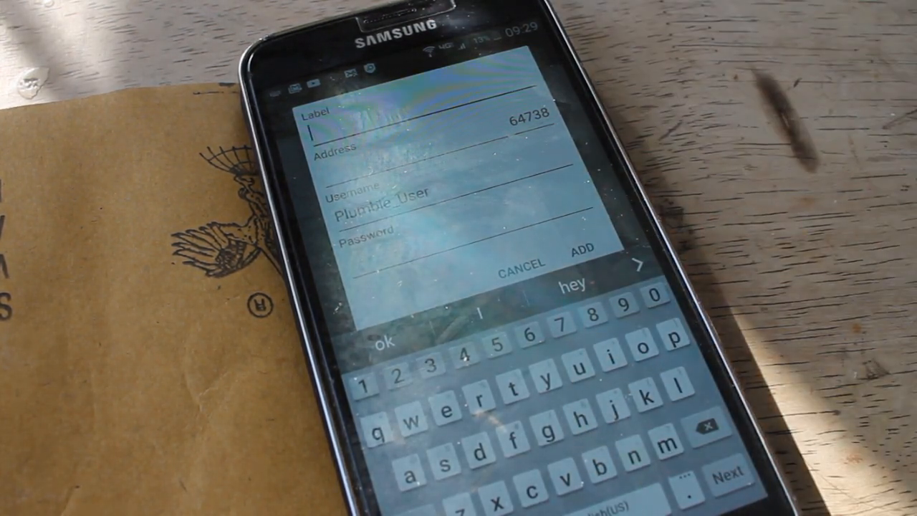
type("raw")
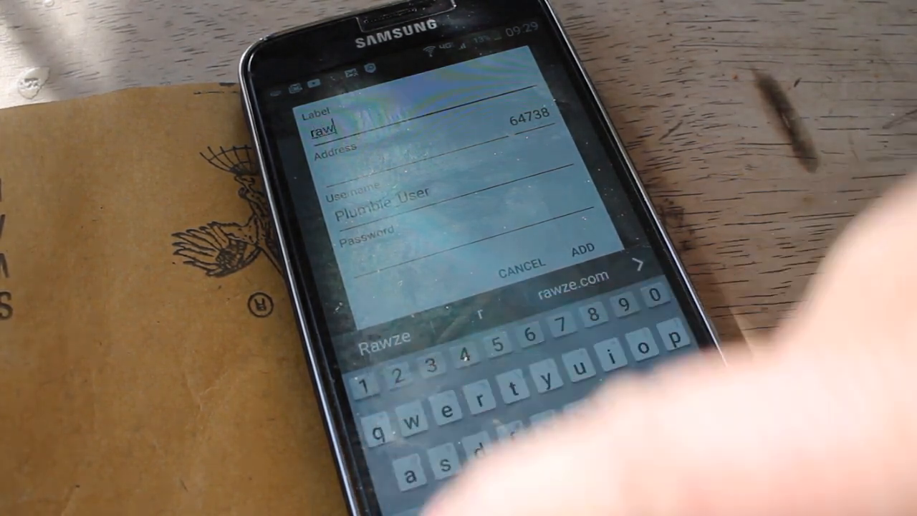
type("ze")
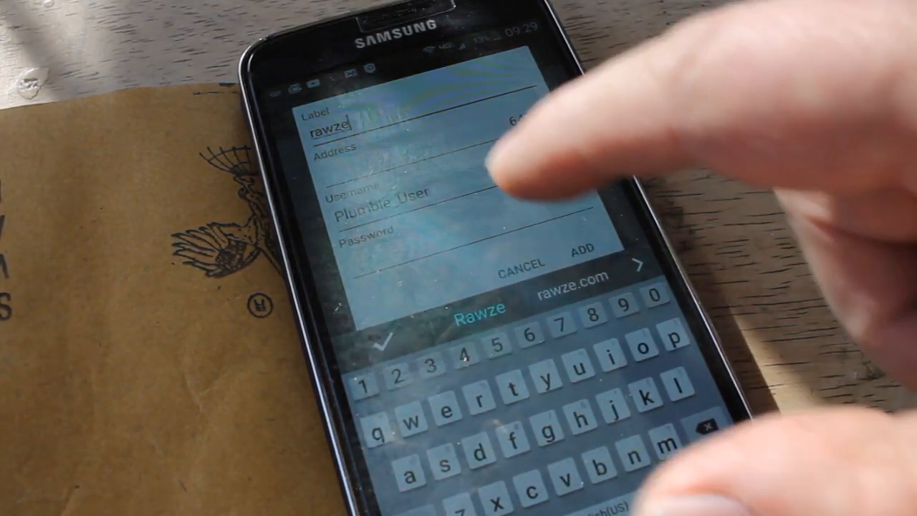
left_click(466, 165)
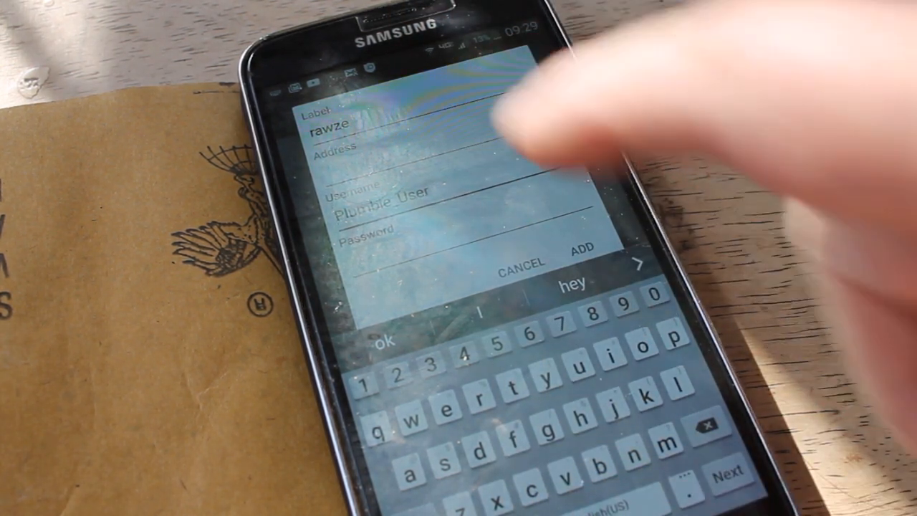
type("64738")
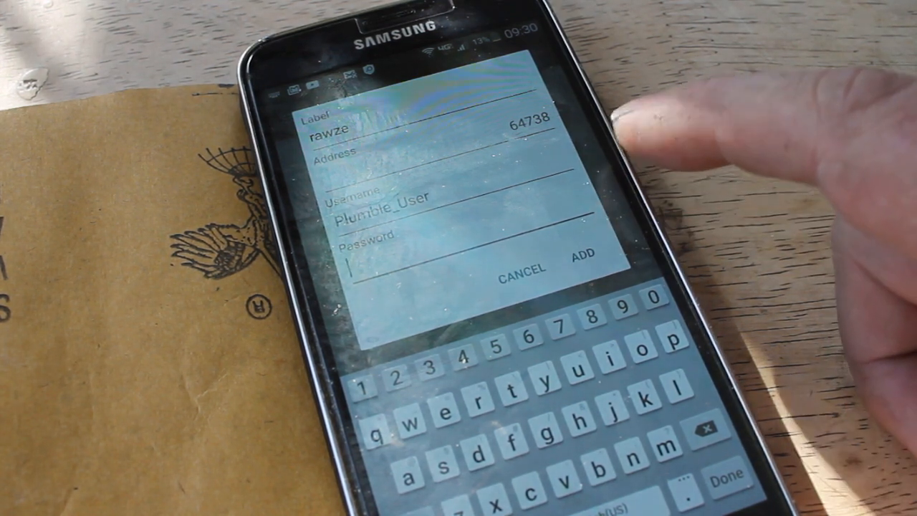
left_click(522, 272)
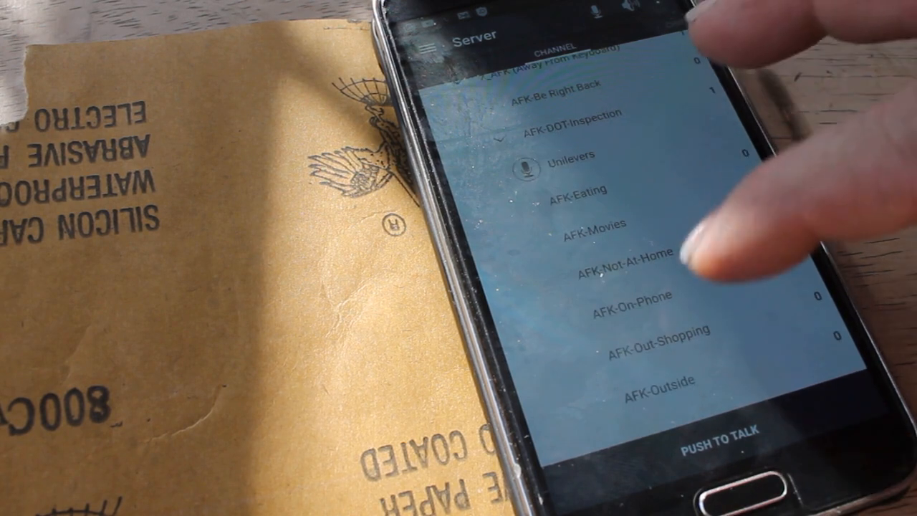
Connect to the rawze server, browse its channel list, and open the overflow options menu
scroll("down", 3)
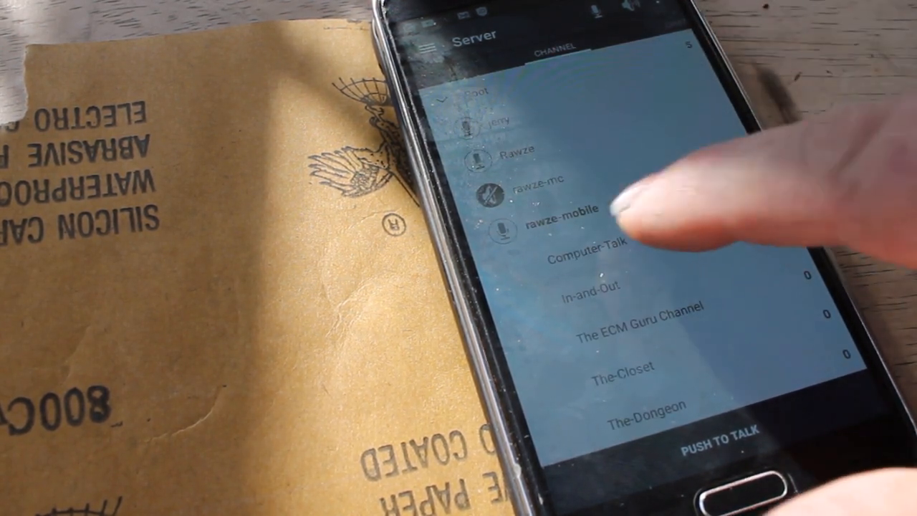
left_click(587, 257)
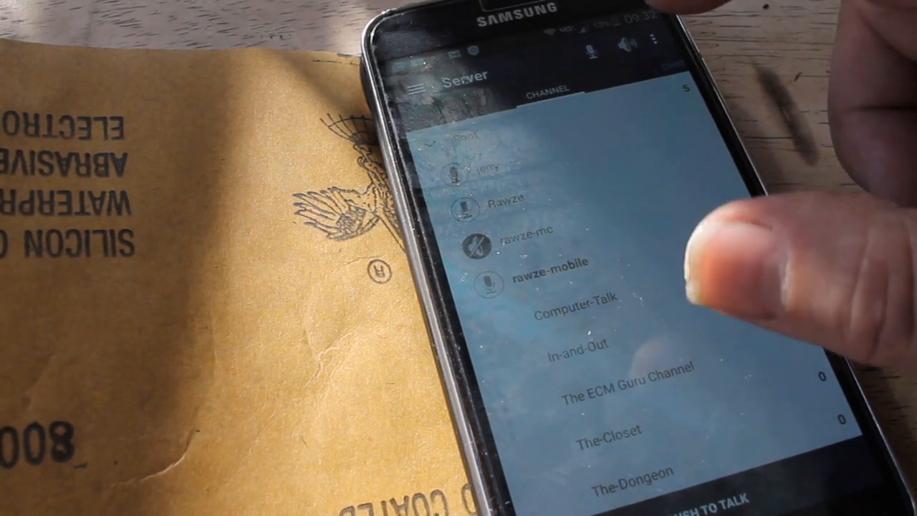
left_click(650, 37)
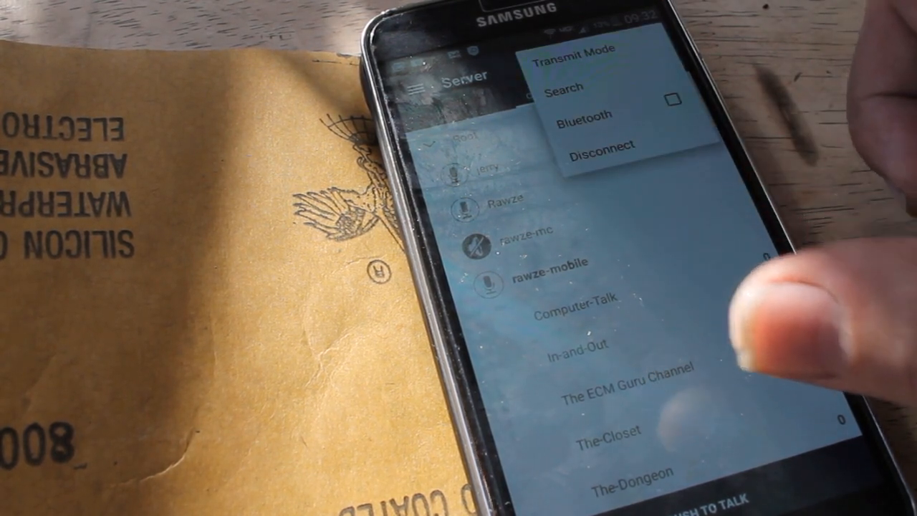